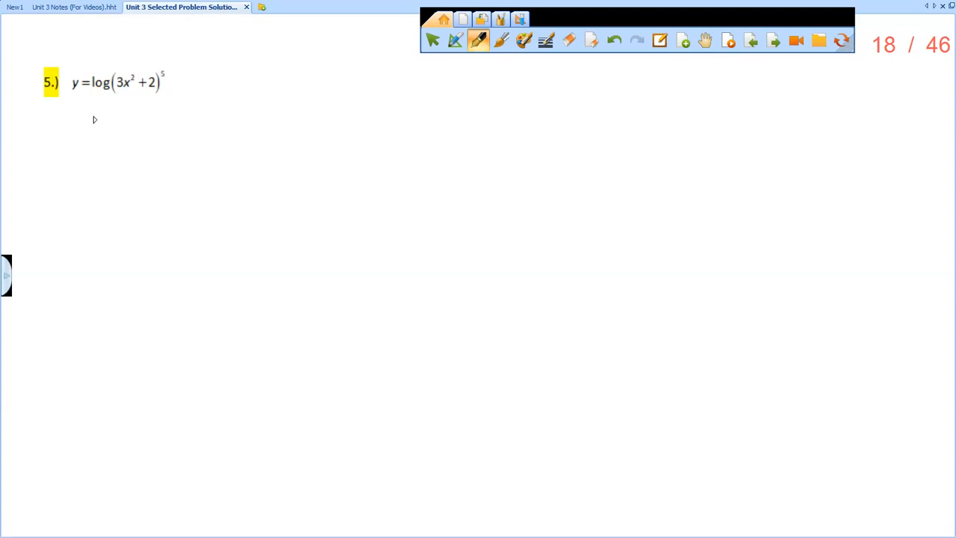
mouse_move(118, 94)
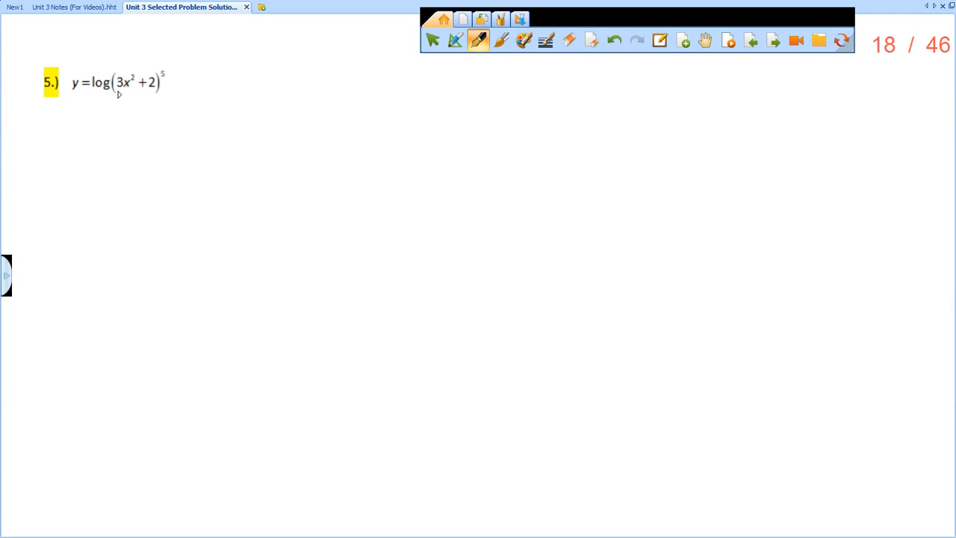
mouse_move(177, 82)
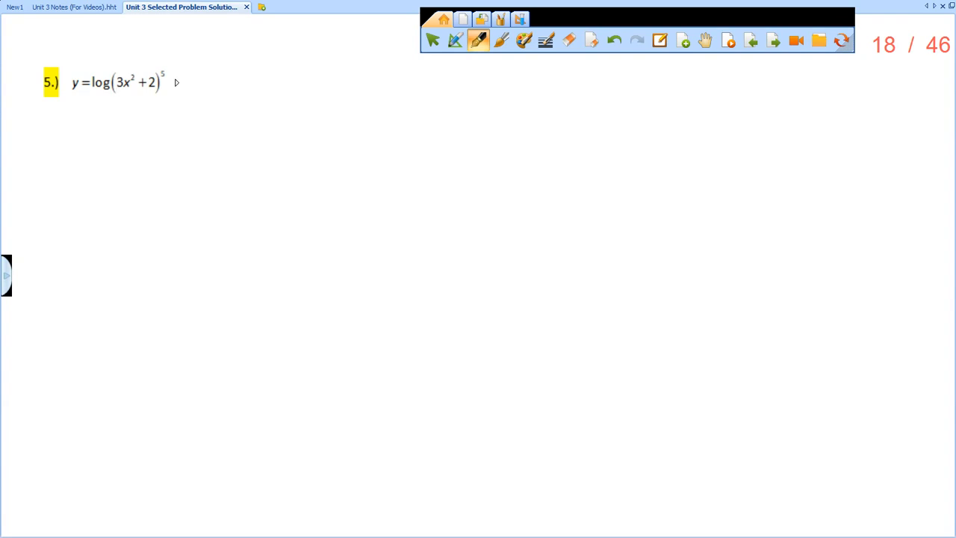
mouse_move(108, 99)
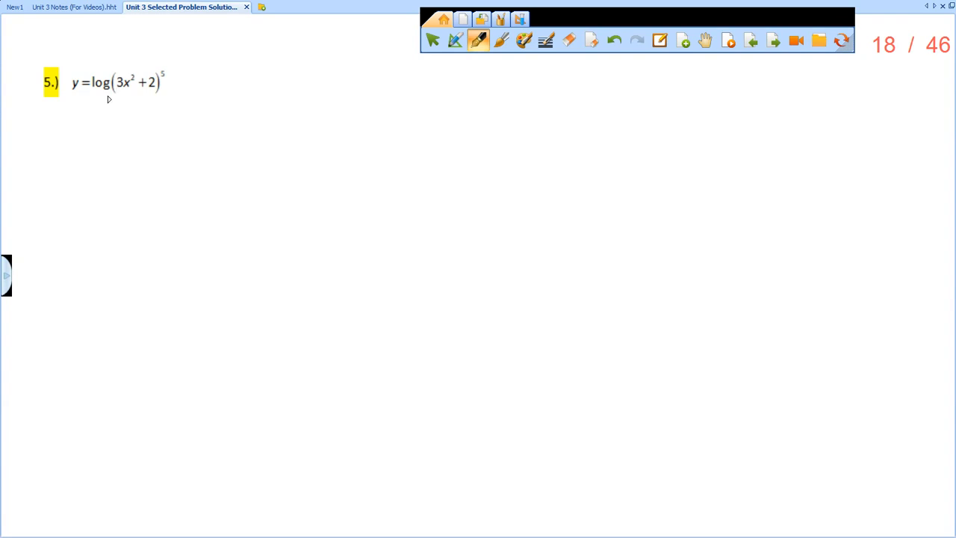
Write a subscript 10 beneath log in problem 5, y=log(3x^2+2)^5
type("10")
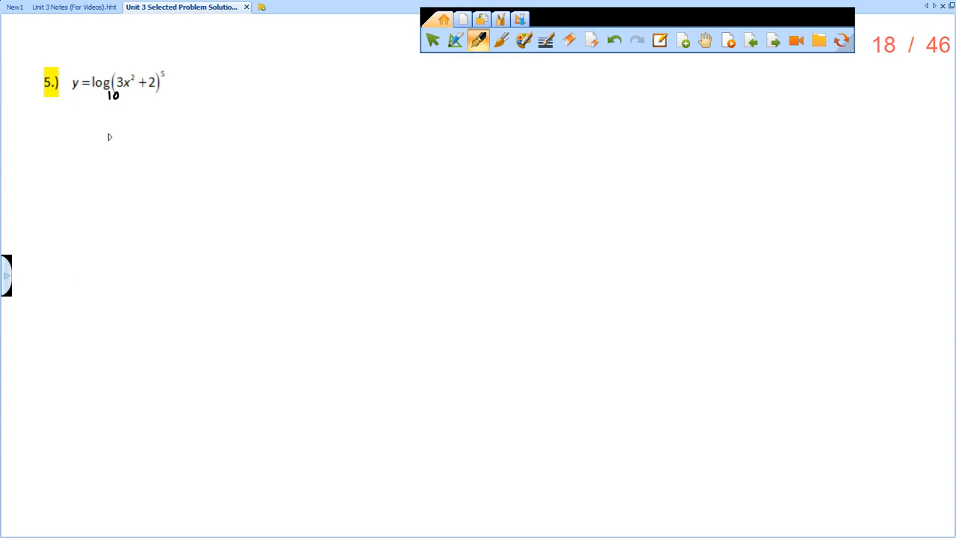
mouse_move(76, 131)
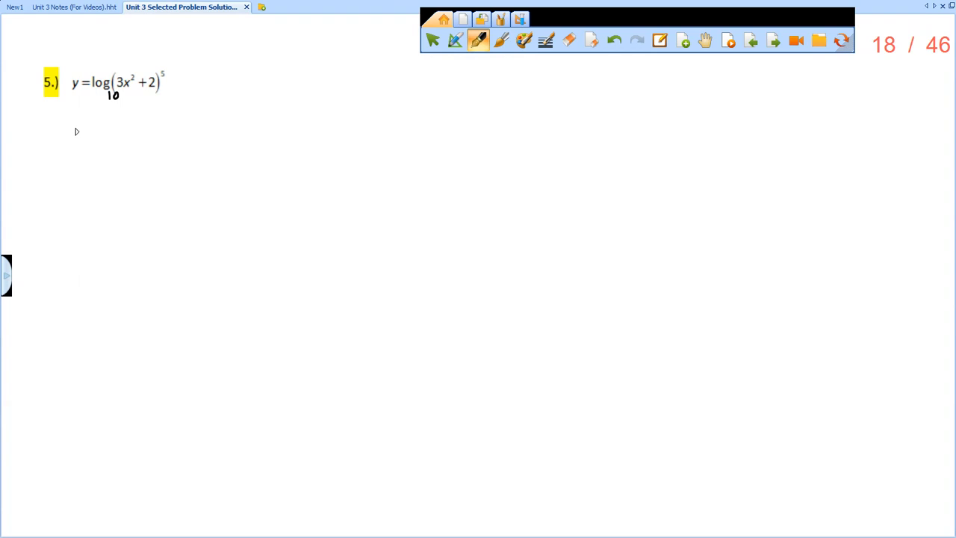
mouse_move(173, 83)
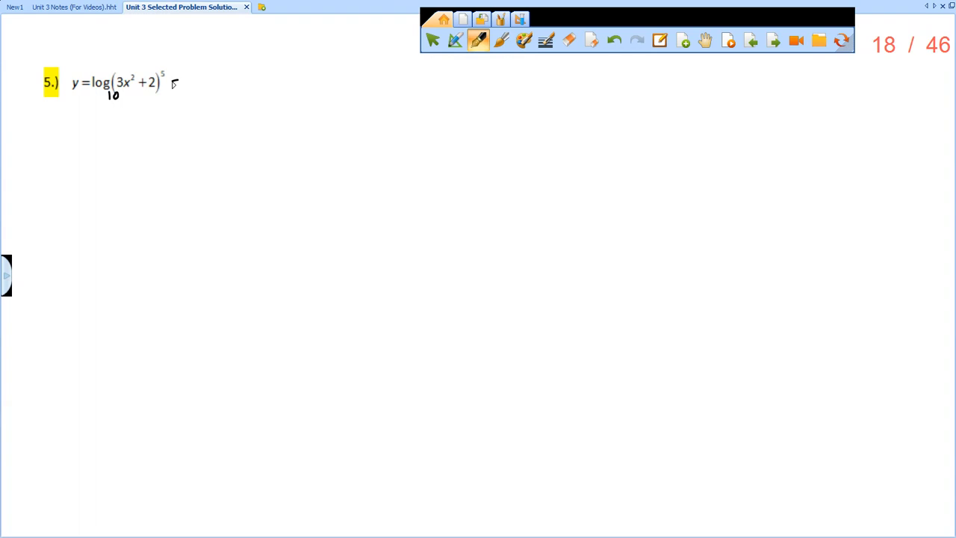
Circle the exponent 5 and draw an arrow bringing it in front of log
left_click_drag(161, 74, 179, 84)
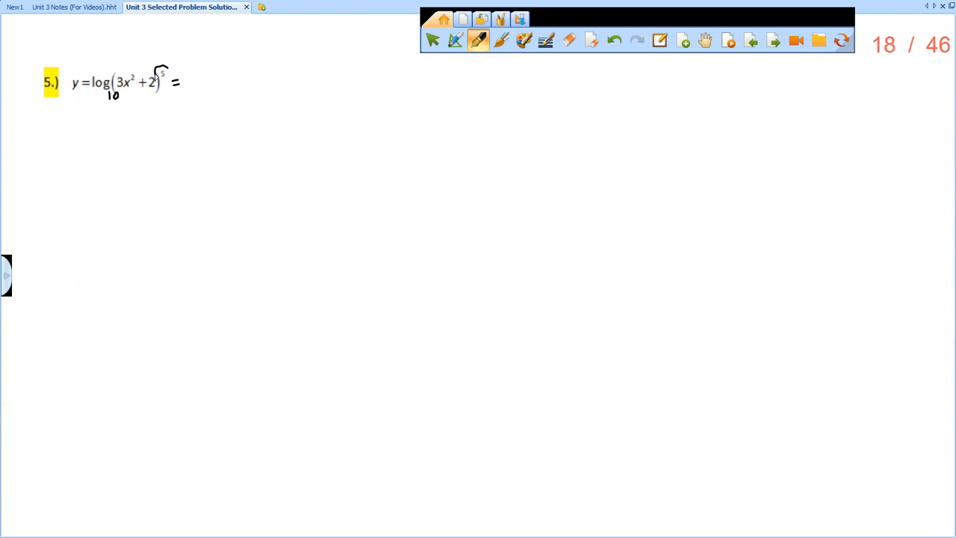
left_click_drag(98, 78, 161, 72)
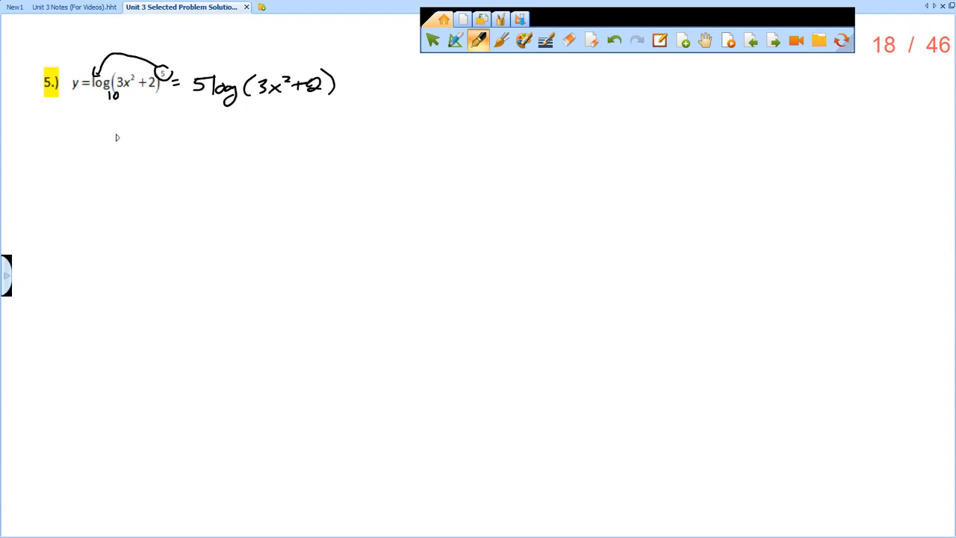
Write dy/dx = 5 · 1 over (3x^2+2)ln10 below the problem
left_click_drag(72, 131, 92, 165)
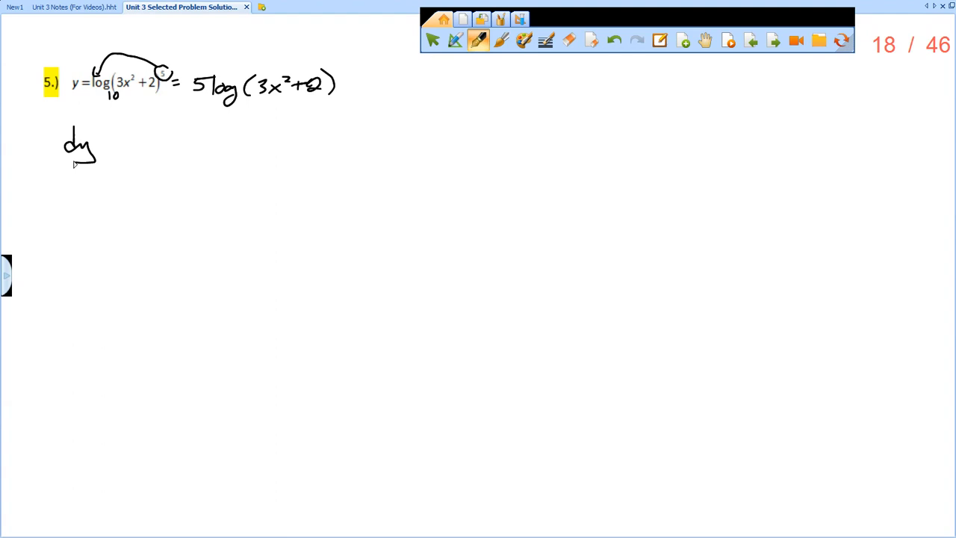
left_click_drag(67, 161, 93, 182)
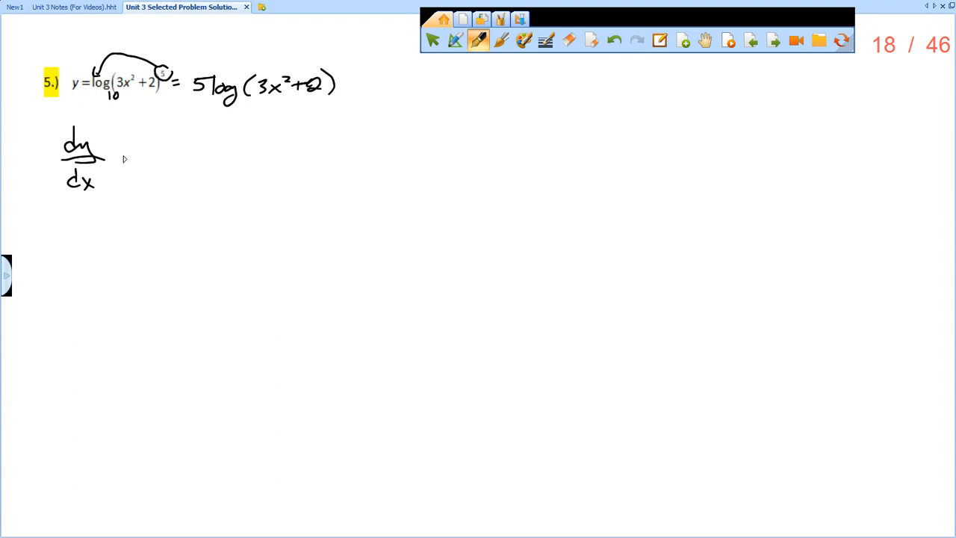
left_click_drag(127, 153, 179, 153)
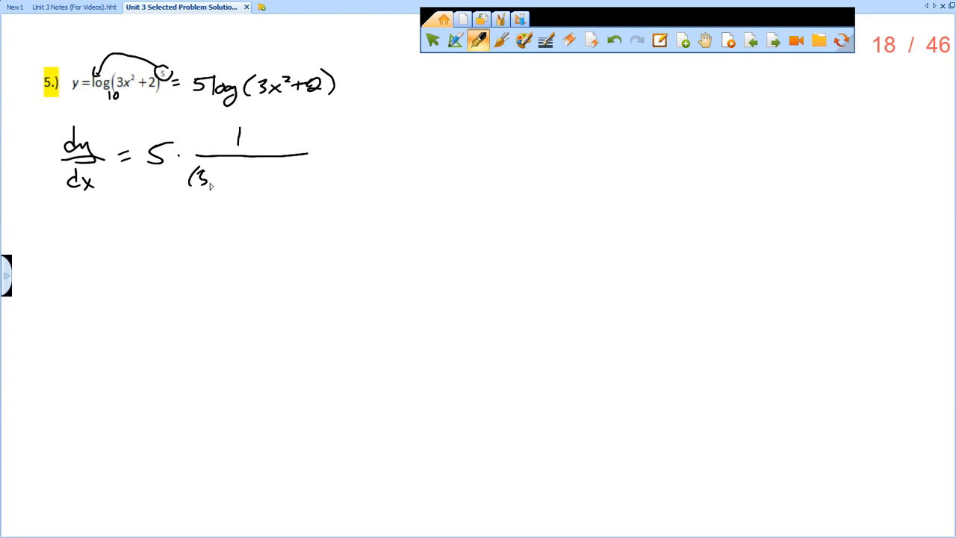
left_click_drag(217, 183, 283, 182)
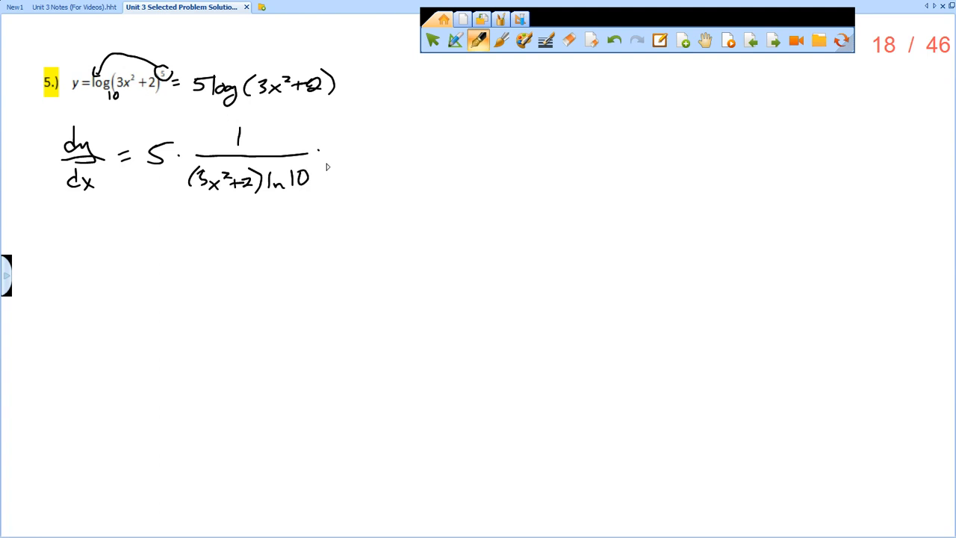
mouse_move(267, 173)
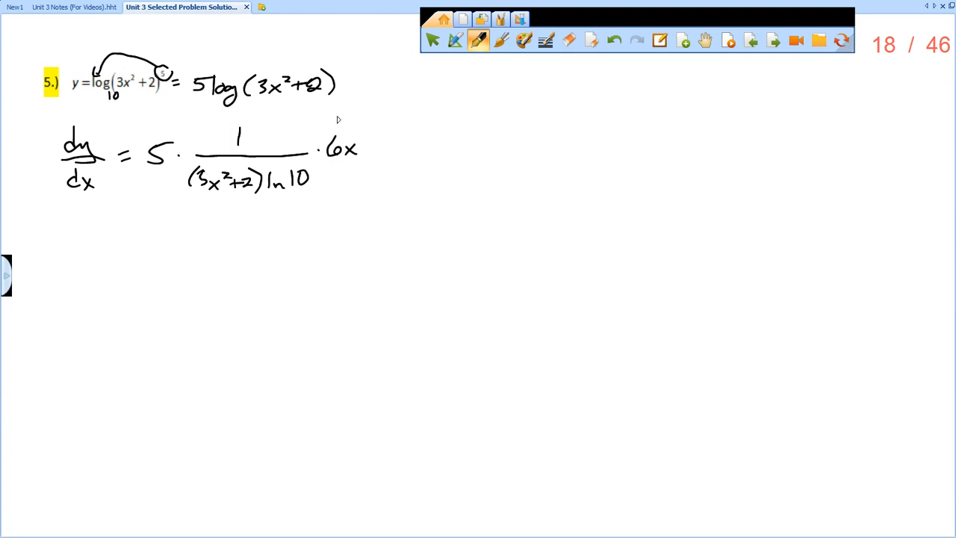
mouse_move(380, 137)
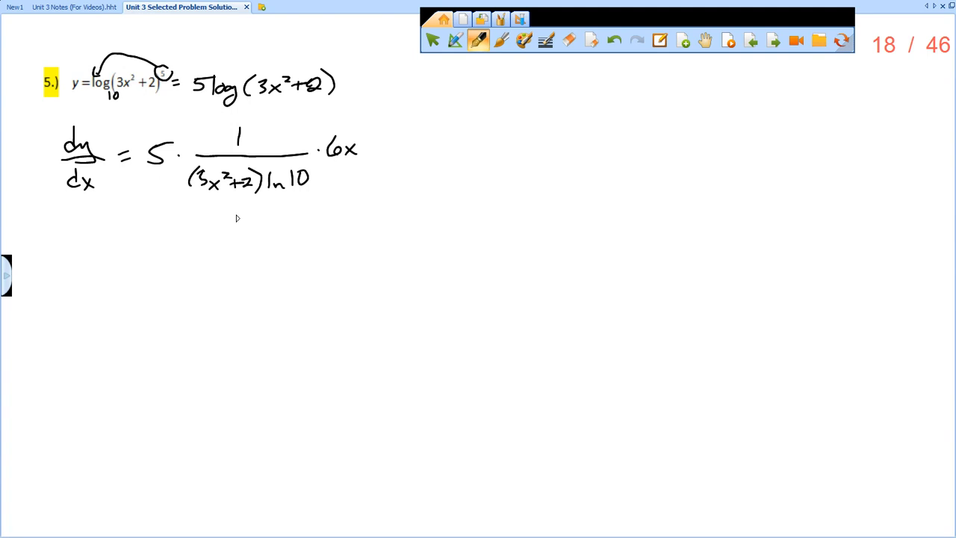
mouse_move(232, 217)
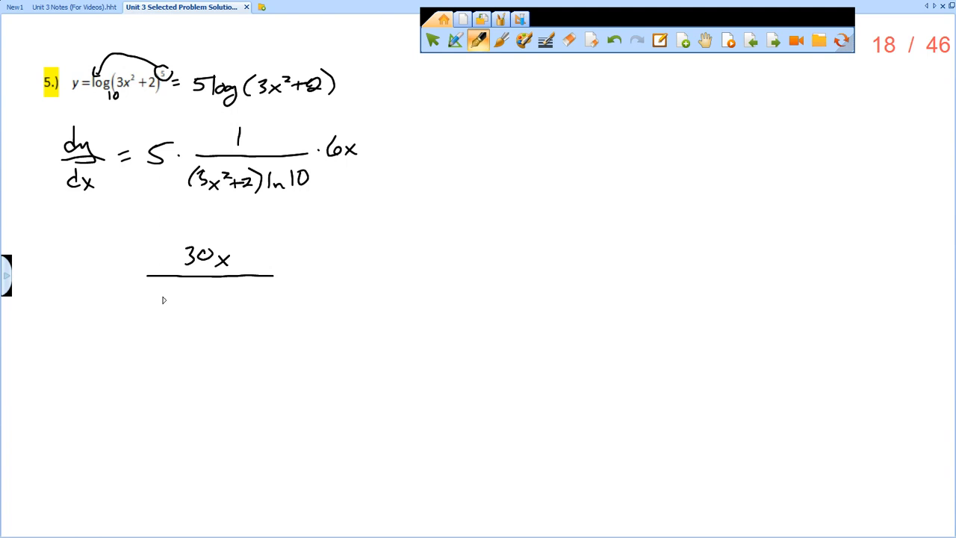
Begin the denominator (3 under the 30x fraction bar
left_click_drag(137, 302, 167, 309)
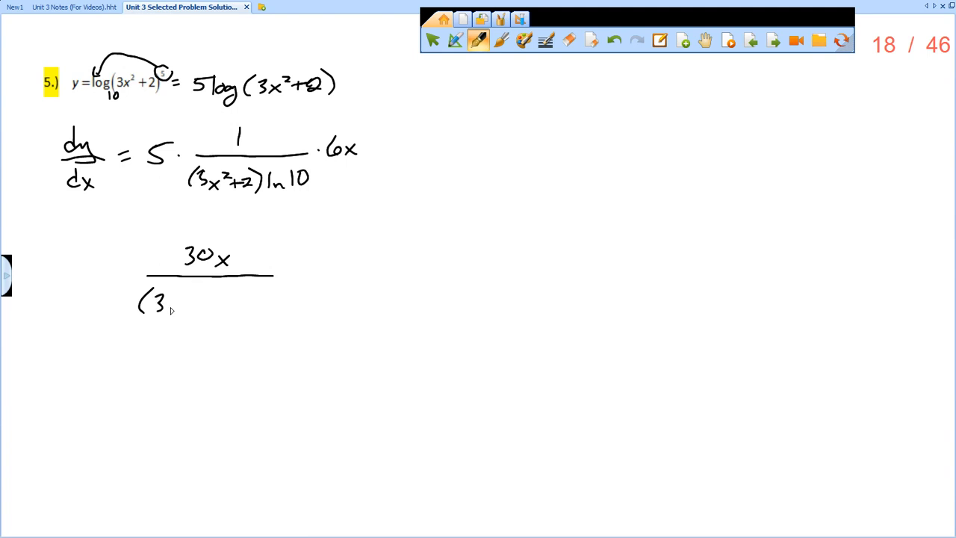